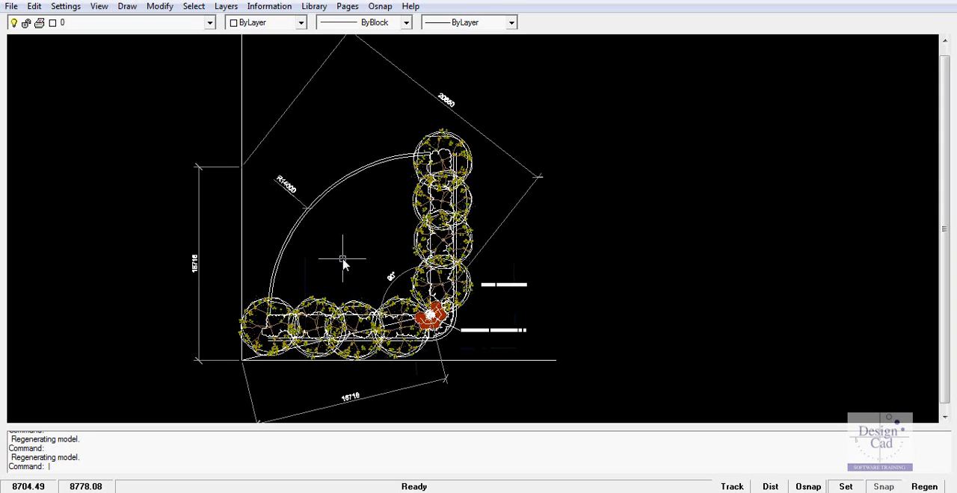
{"action": "mouse_move", "coordinate": [346, 263]}
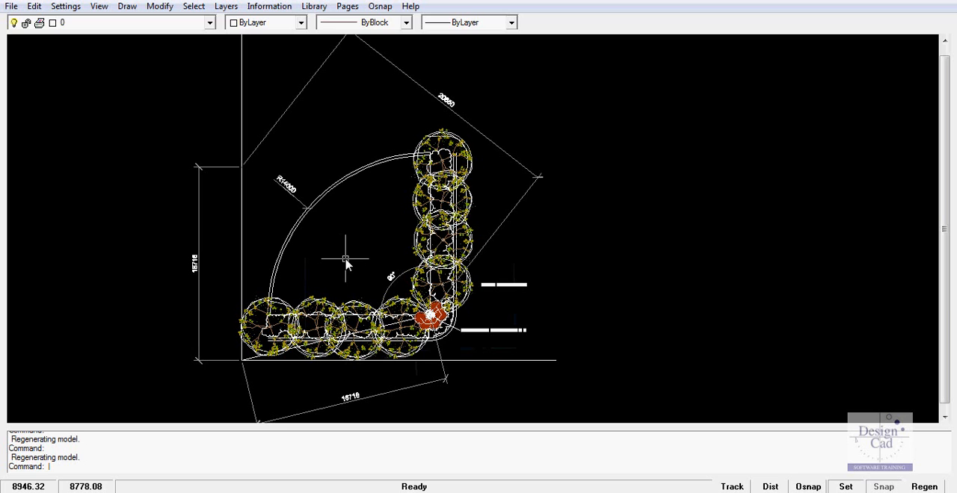
{"action": "mouse_move", "coordinate": [353, 36]}
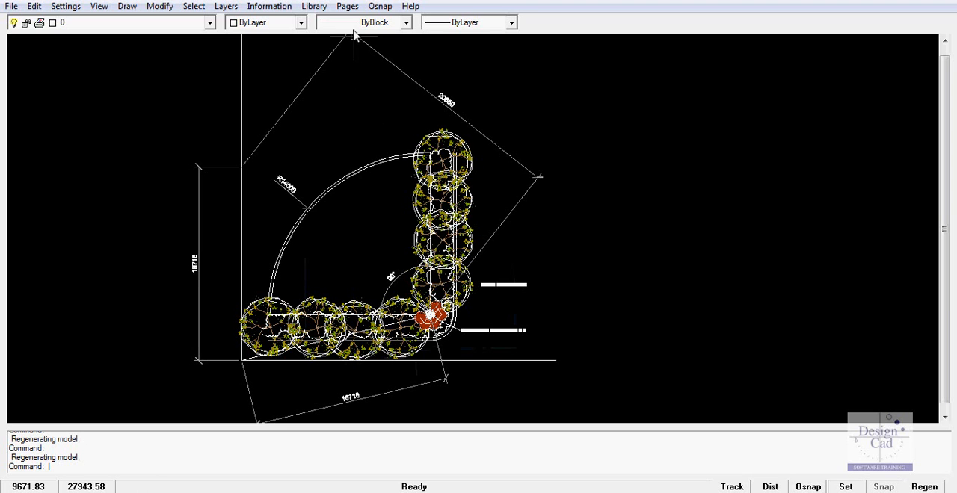
Step: Bring up the Pages command list over the garden plan drawing
{"action": "left_click", "coordinate": [347, 6]}
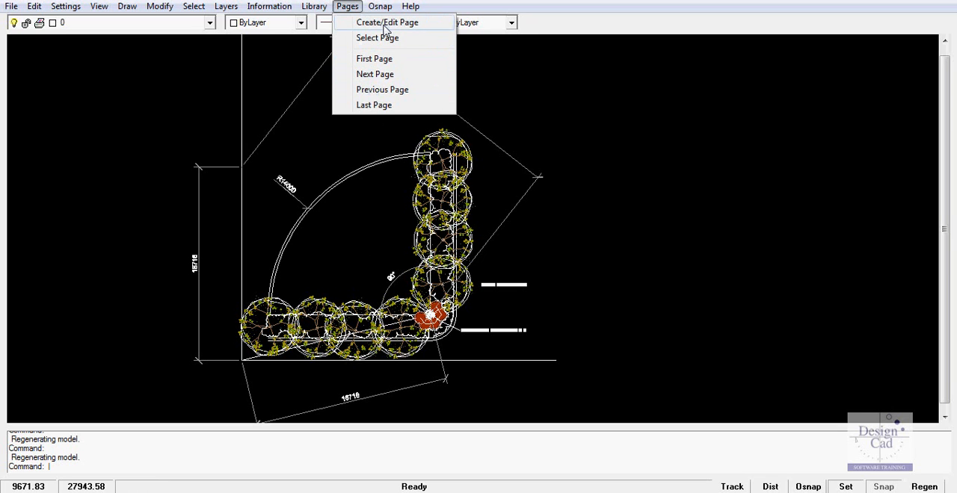
Step: Review the pages in Create/Edit Page, then select the Design@1:100onA2Sheet page
{"action": "left_click", "coordinate": [386, 21]}
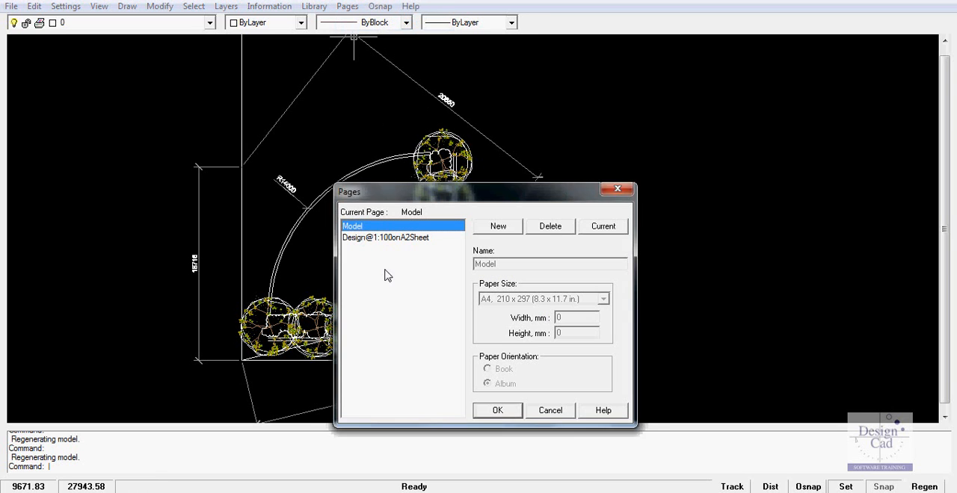
{"action": "mouse_move", "coordinate": [376, 246]}
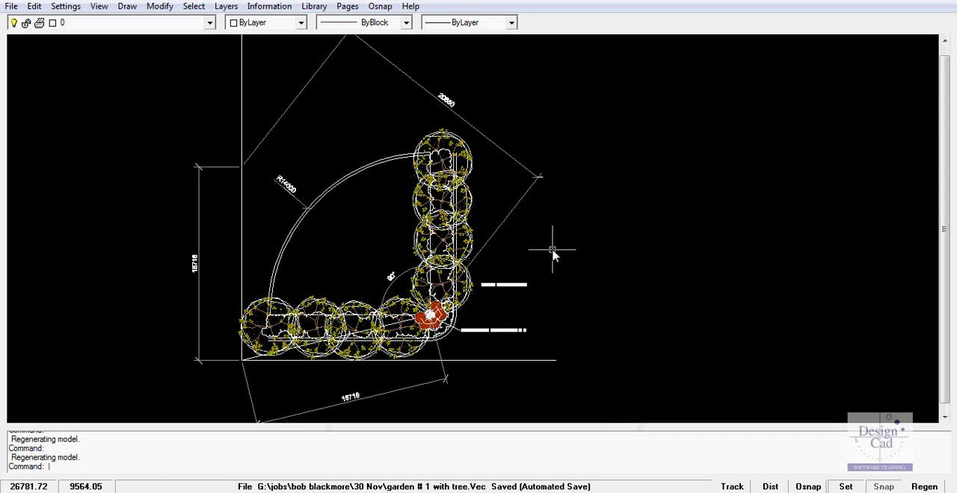
{"action": "mouse_move", "coordinate": [350, 36]}
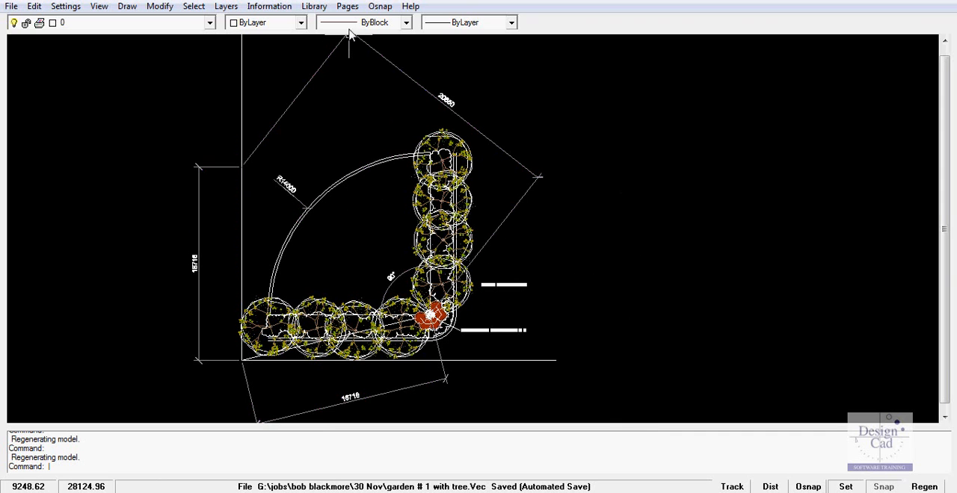
{"action": "left_click", "coordinate": [347, 6]}
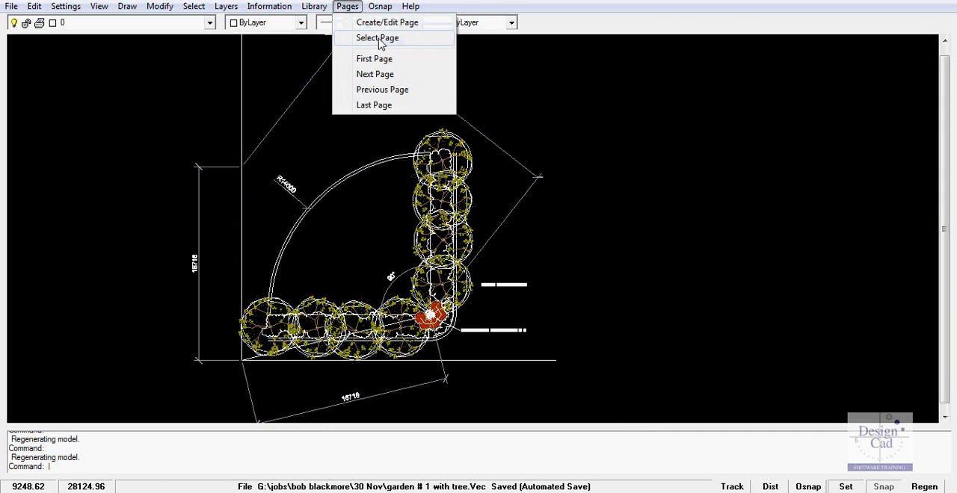
{"action": "left_click", "coordinate": [376, 37]}
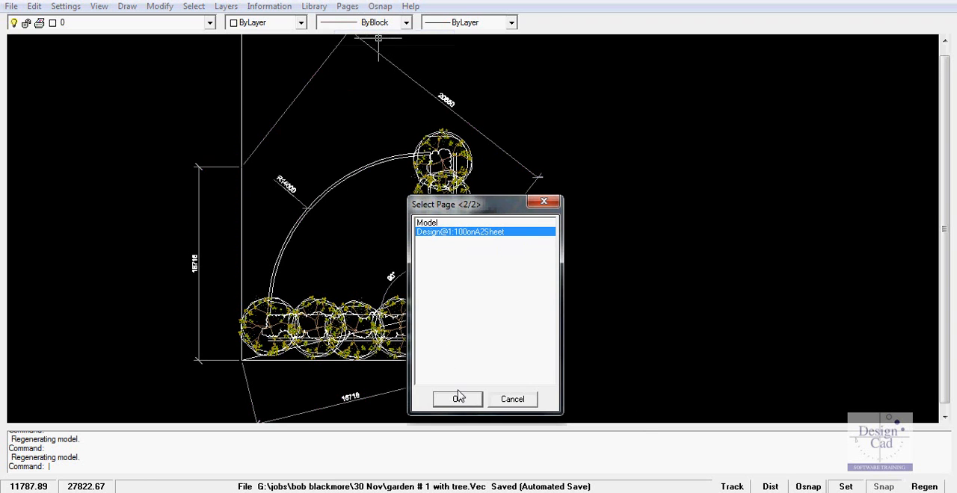
{"action": "left_click", "coordinate": [457, 398]}
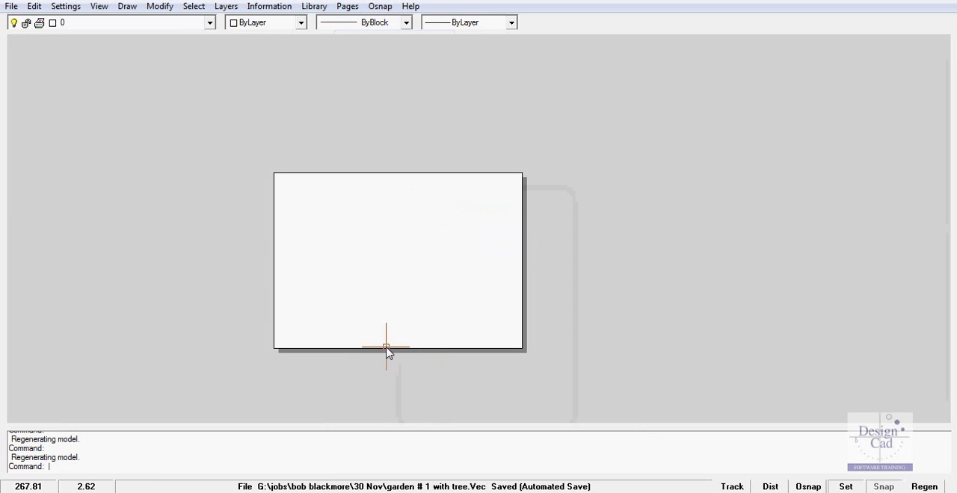
{"action": "left_click", "coordinate": [269, 6]}
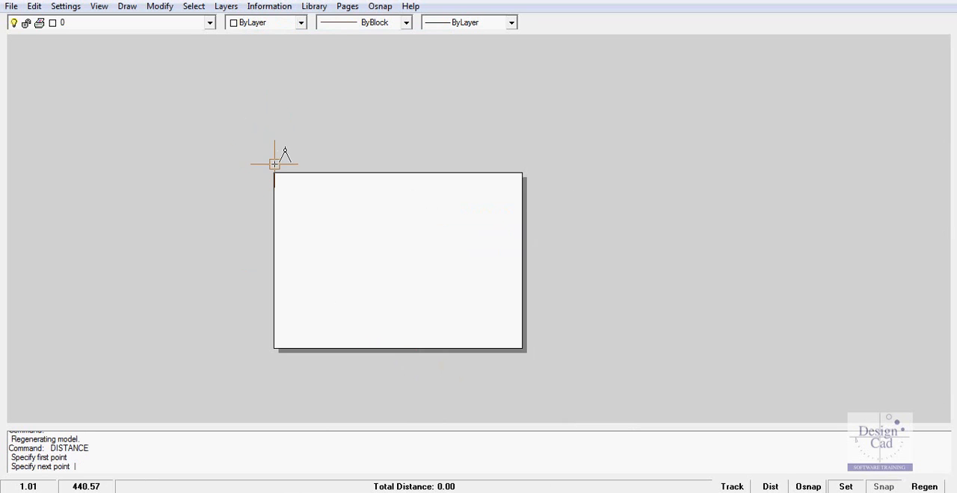
{"action": "mouse_move", "coordinate": [521, 164]}
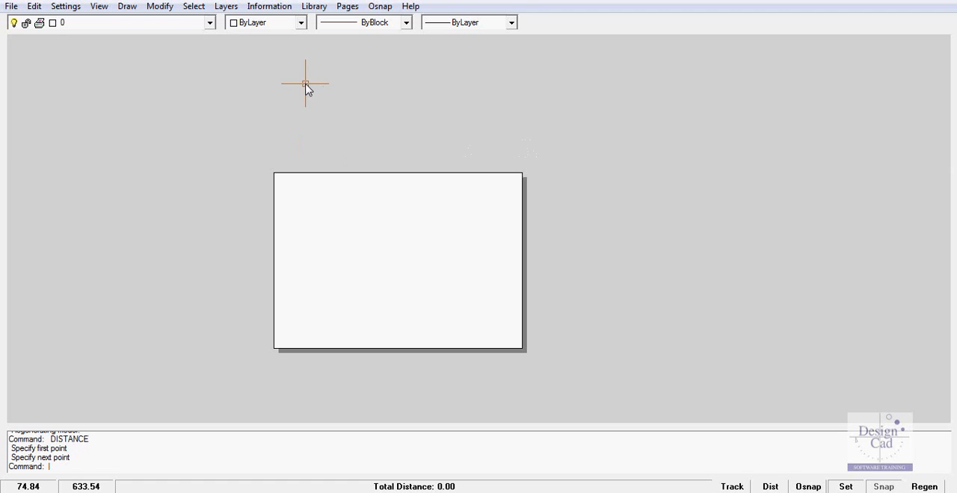
{"action": "mouse_move", "coordinate": [132, 18]}
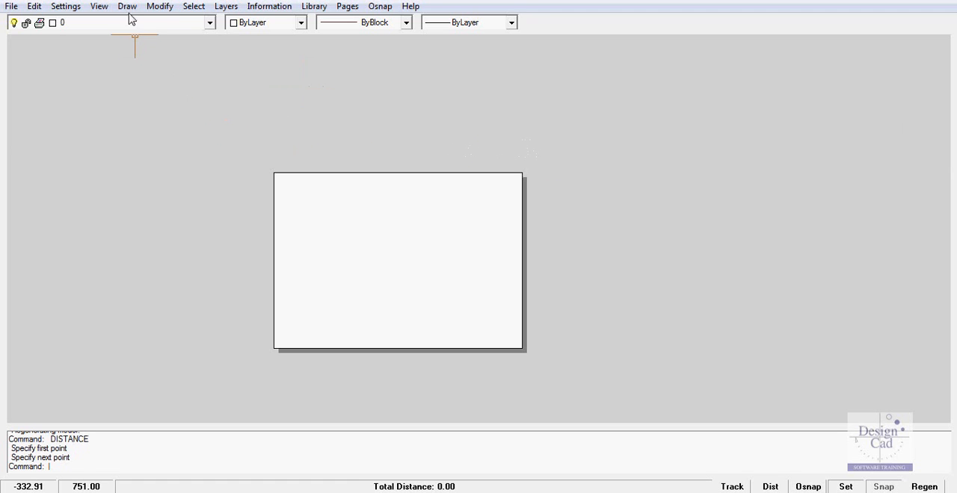
Step: Insert block 'all' at uniform 0.01 scale with the position specified on-screen
{"action": "left_click", "coordinate": [126, 6]}
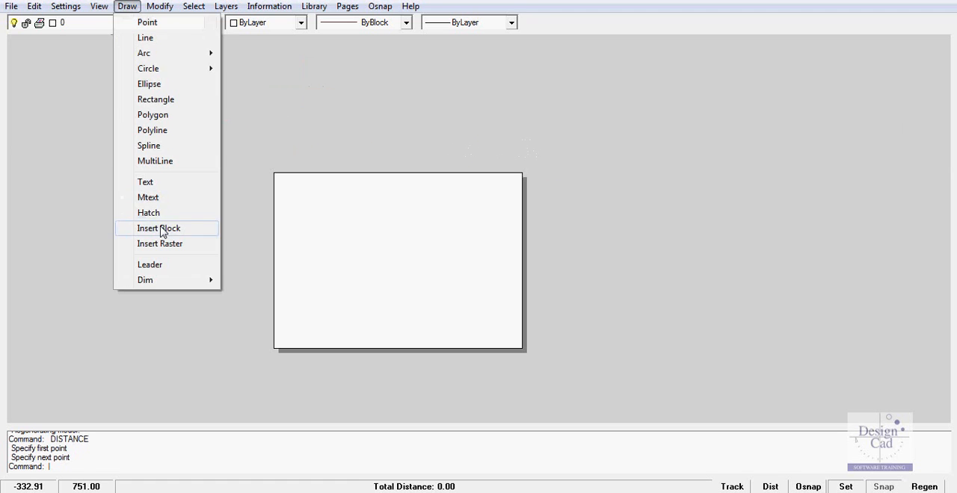
{"action": "left_click", "coordinate": [157, 228]}
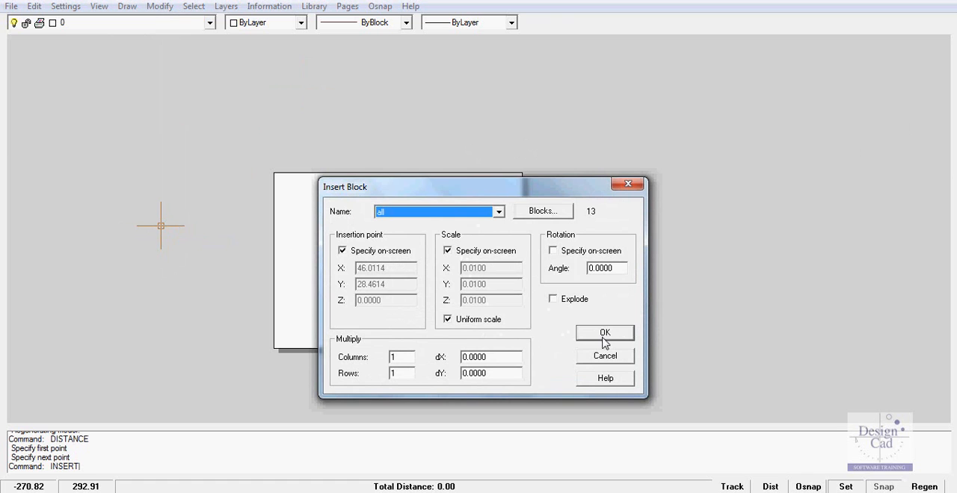
{"action": "left_click", "coordinate": [605, 332]}
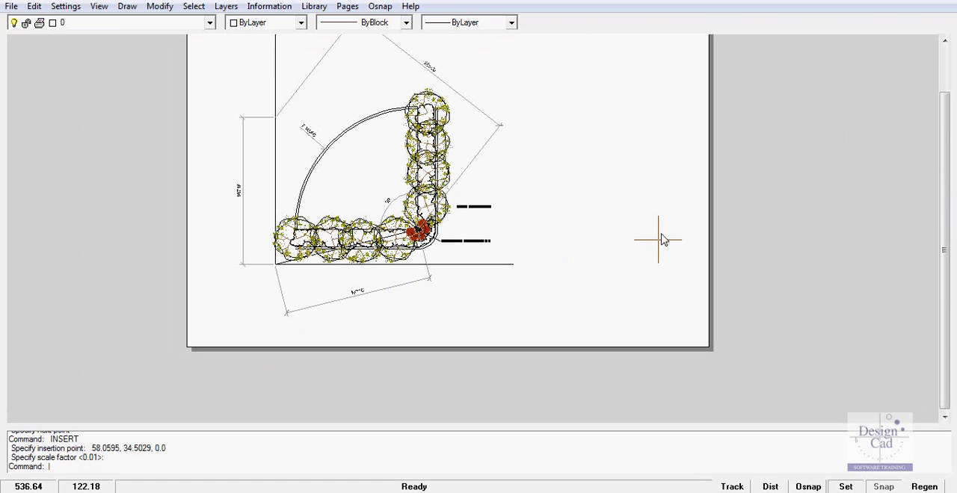
{"action": "mouse_move", "coordinate": [631, 232]}
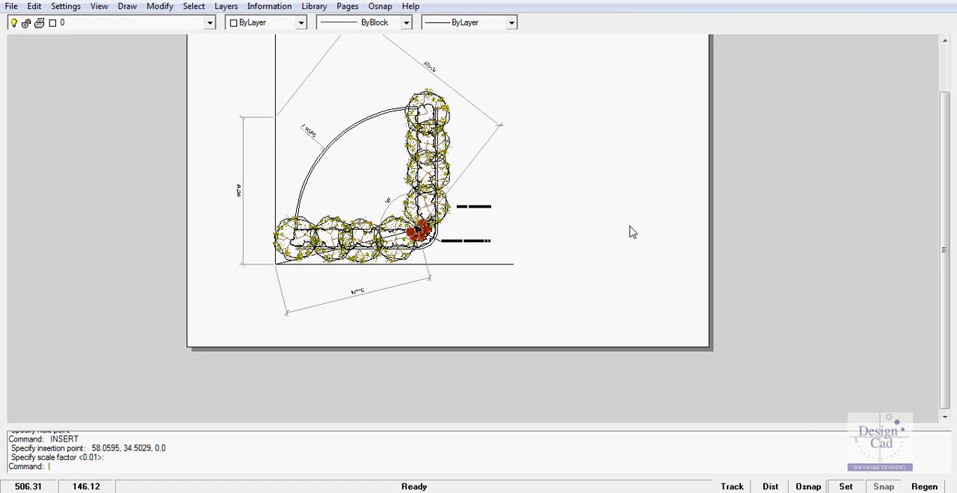
{"action": "mouse_move", "coordinate": [590, 222]}
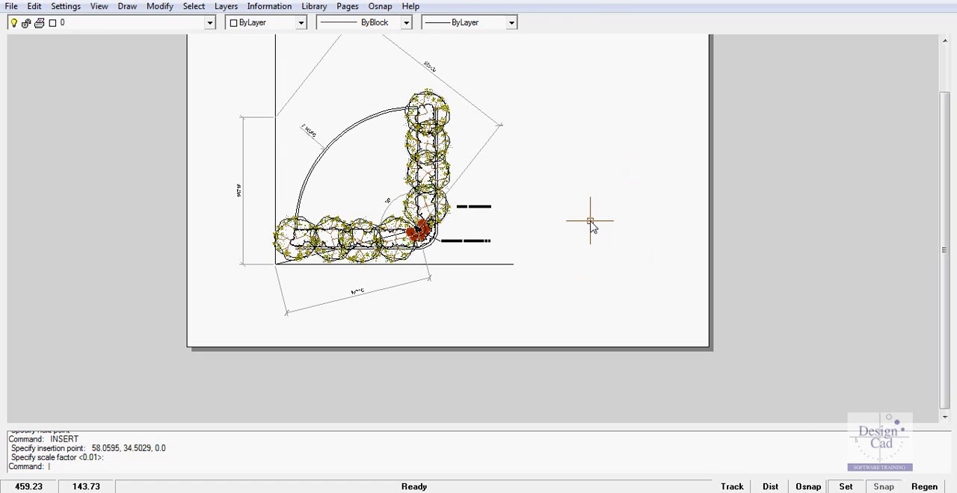